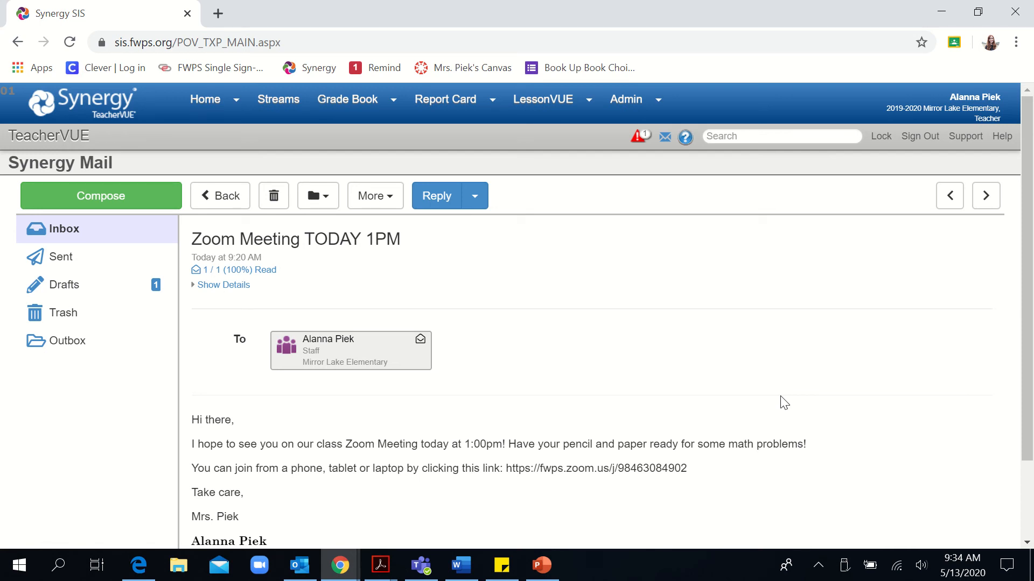
Open the 1PM meeting's zoom.us link in a new tab and cancel the Open Zoom Meetings prompt
scroll(down, 3)
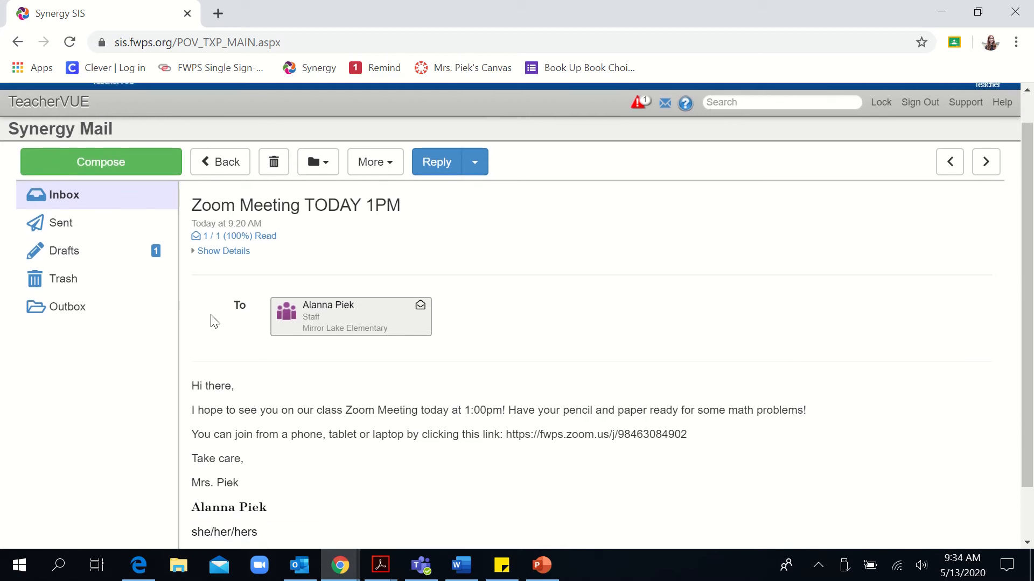
scroll(down, 3)
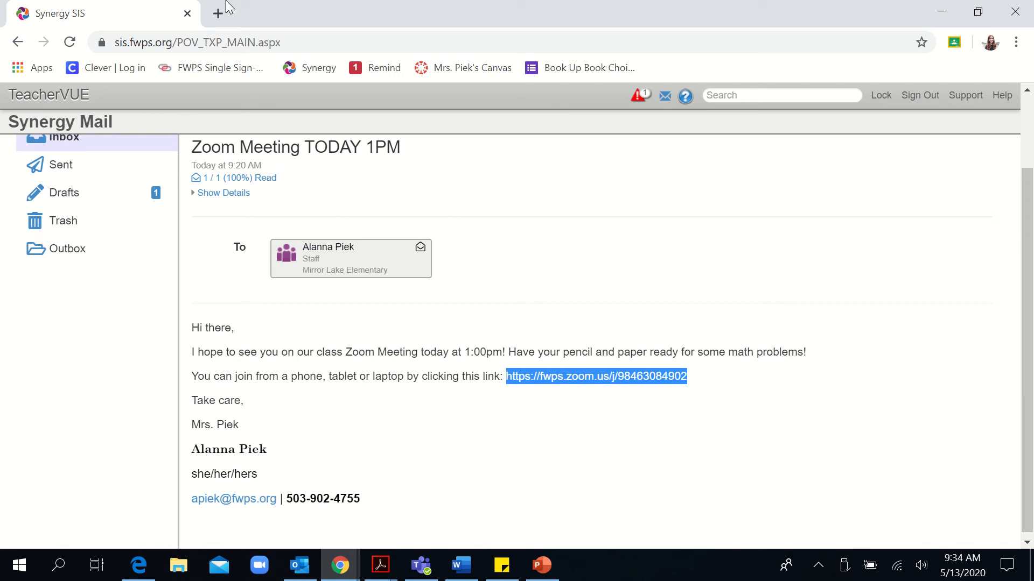
click(216, 12)
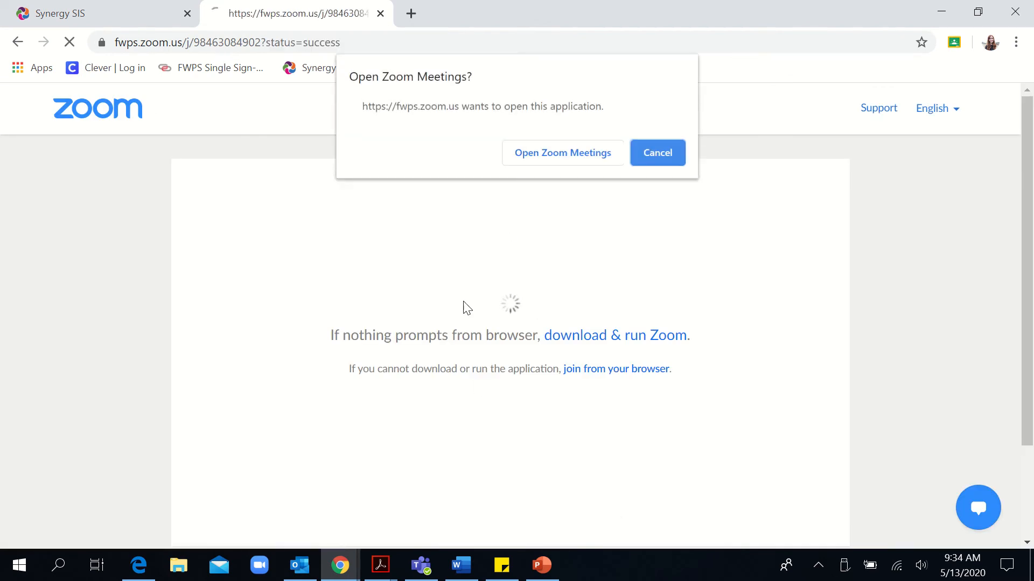
click(562, 152)
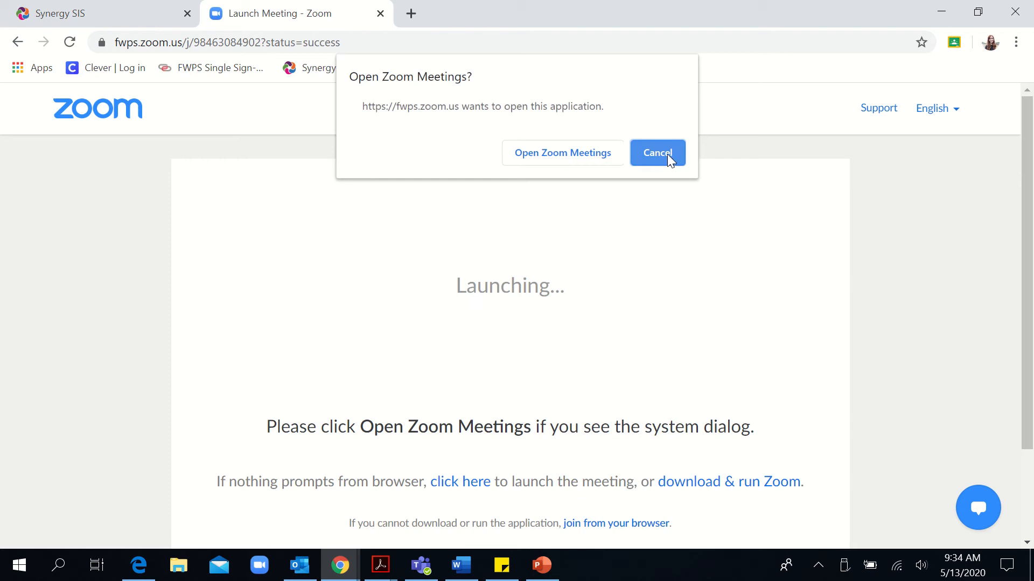
click(657, 152)
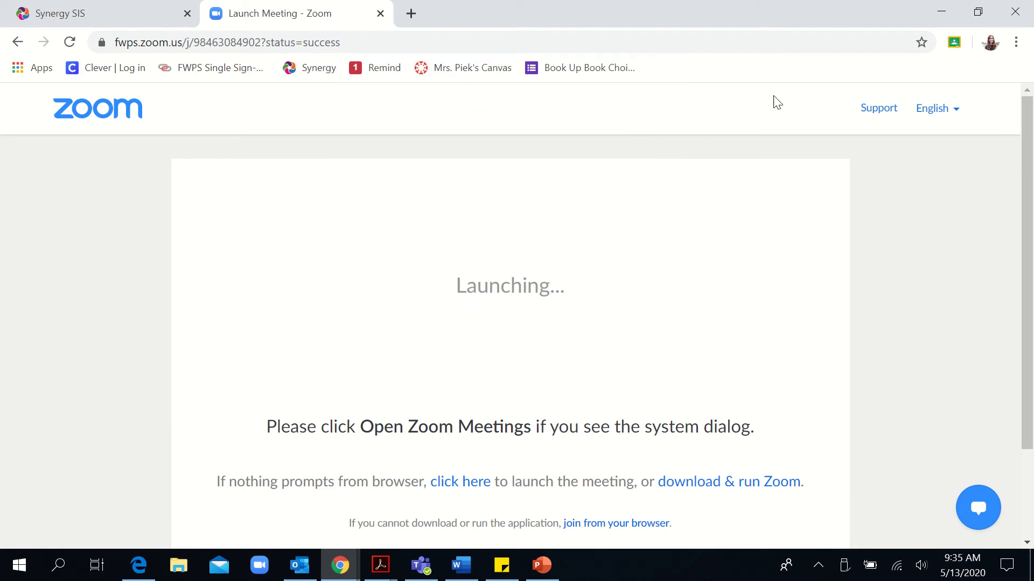
mouse_move(922, 41)
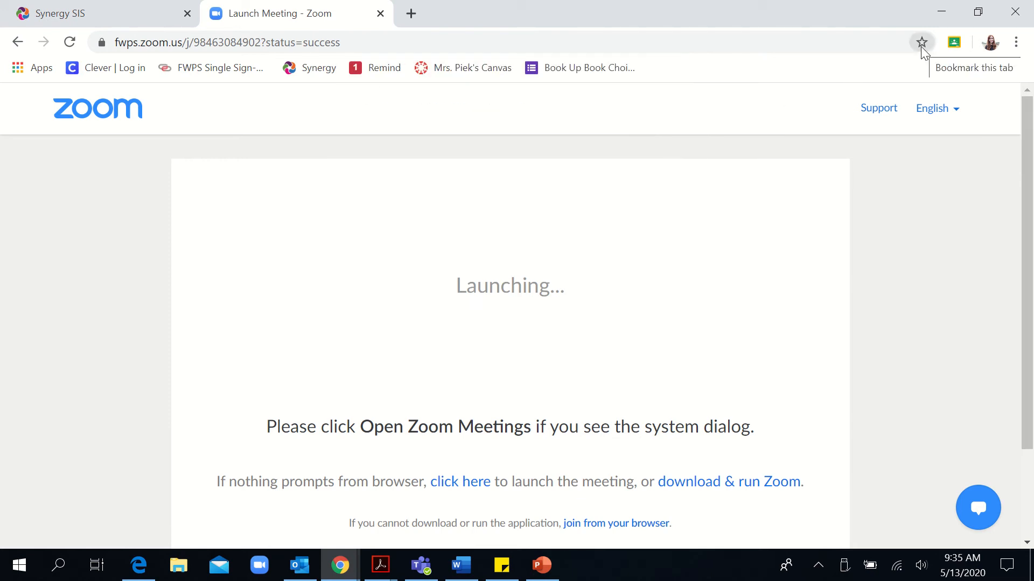
Bookmark the launch page to the bookmarks bar as 'Mrs. Piek's Zoom Meeting' and return to the Synergy mail
click(921, 42)
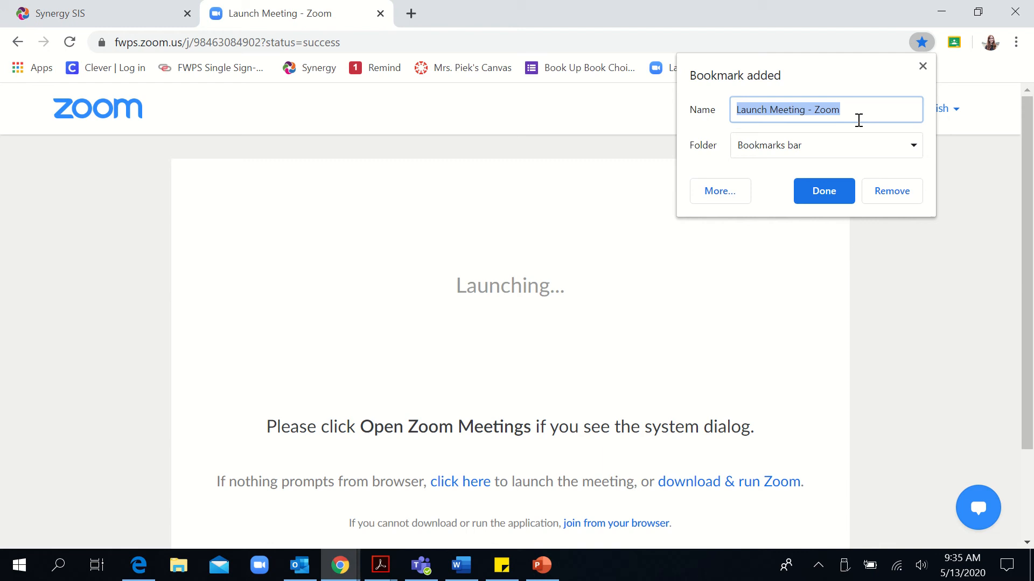
key(Delete)
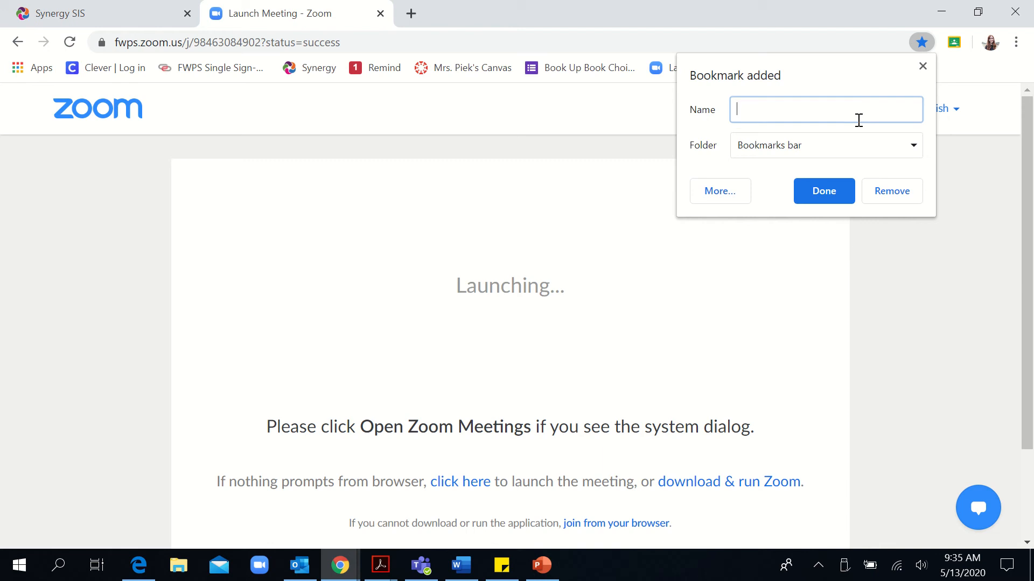
text(Mrs.)
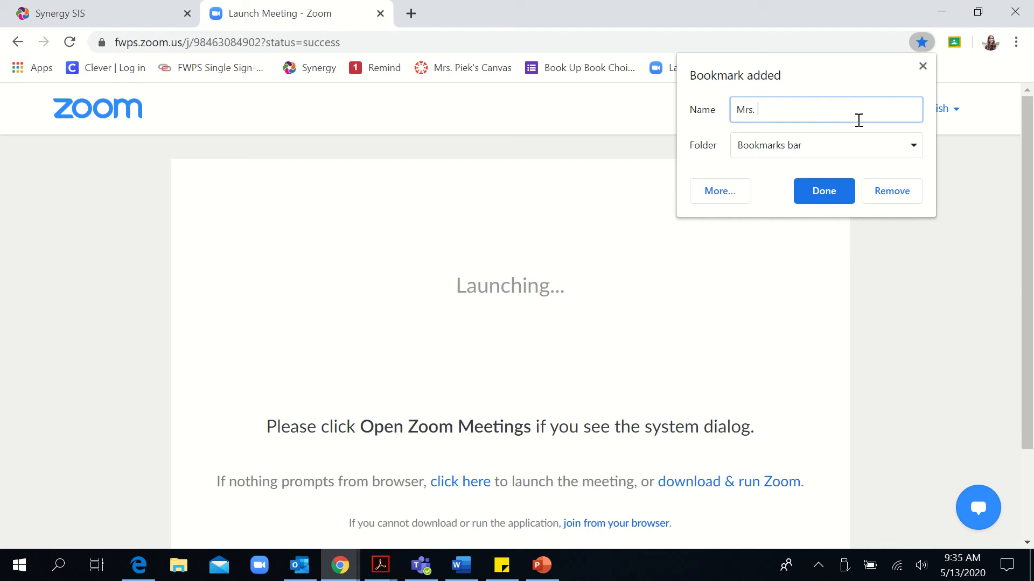
text(Pieks)
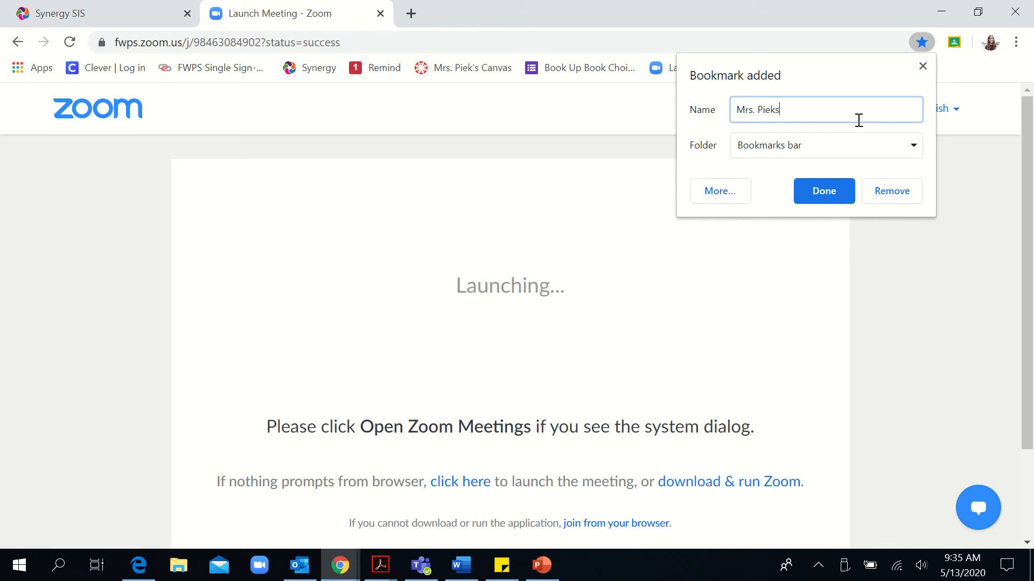
text('s Z)
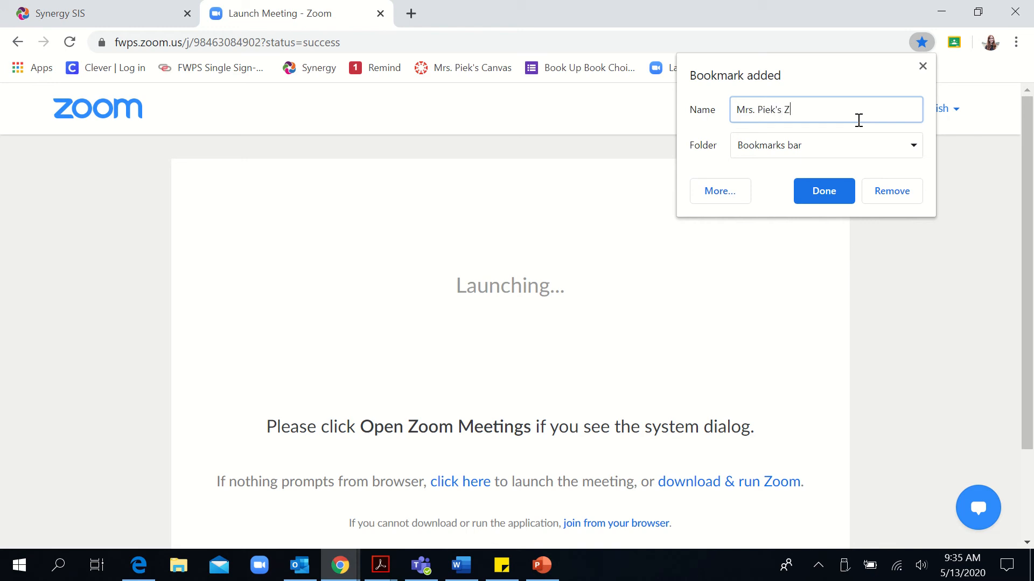
text(oom Meeting)
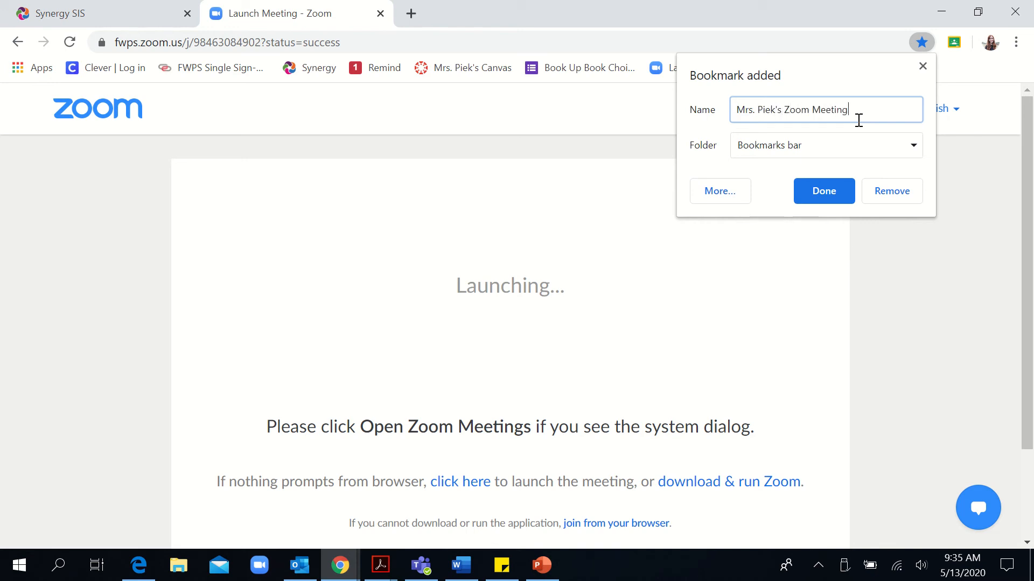
click(824, 192)
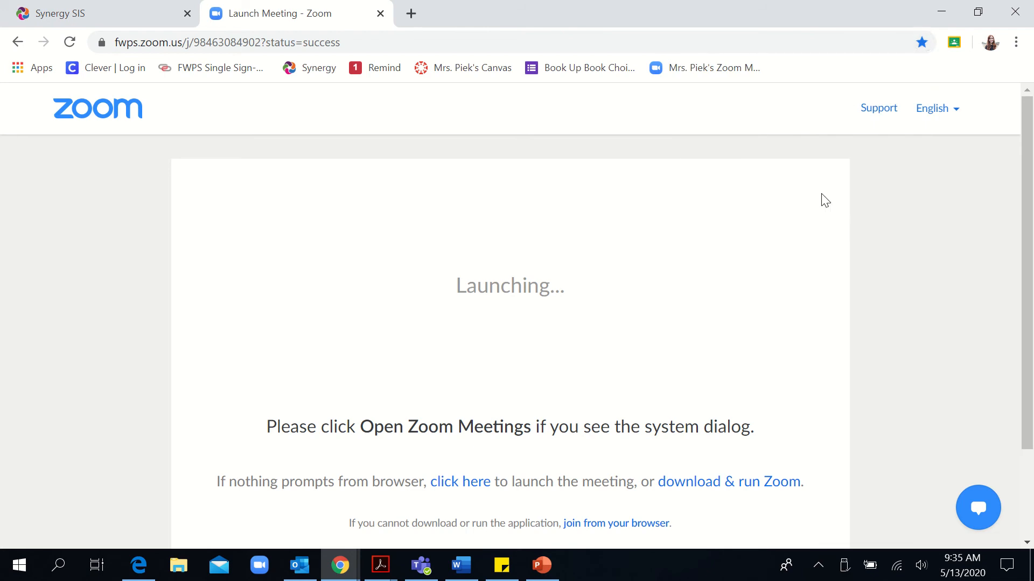
mouse_move(692, 88)
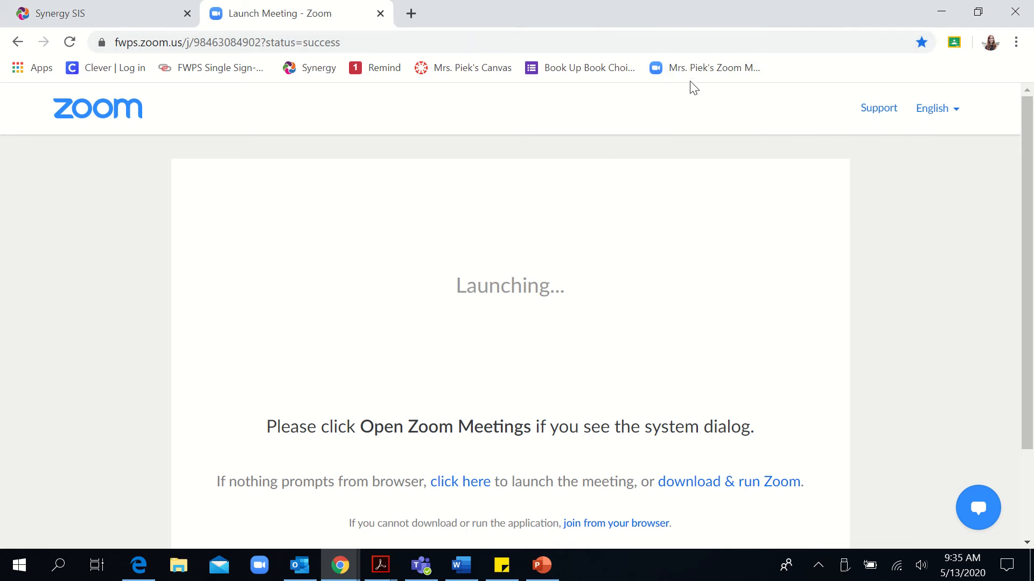
click(59, 13)
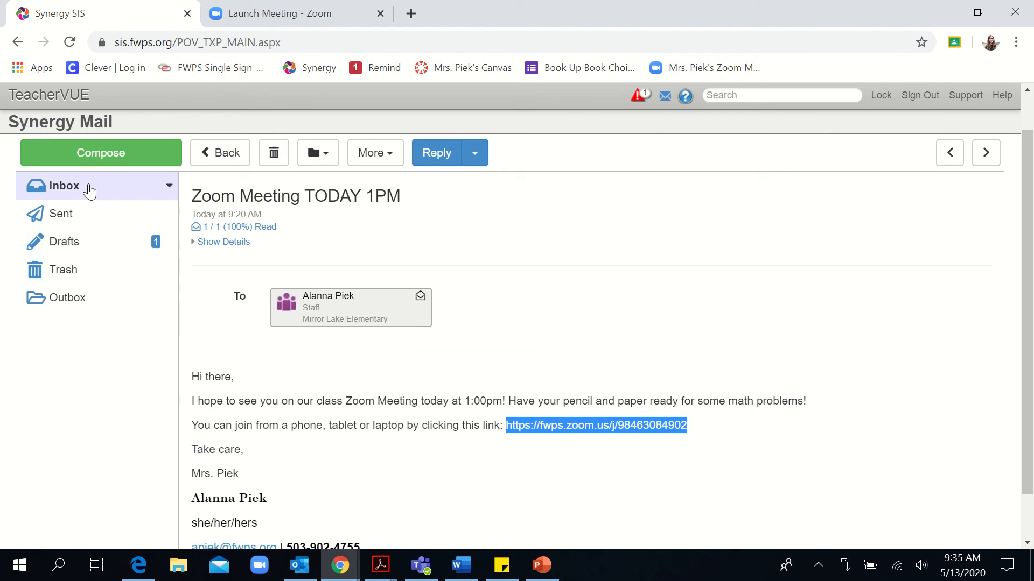
Open the Small Group Zoom Meeting Link email's link, cancel the open-app prompt, and start a bookmark
click(220, 152)
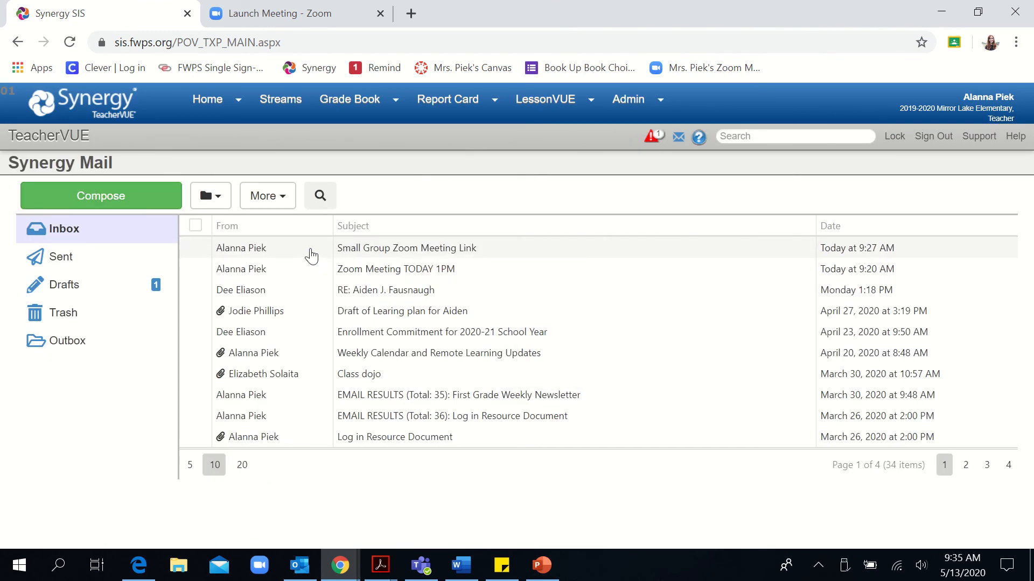
click(406, 247)
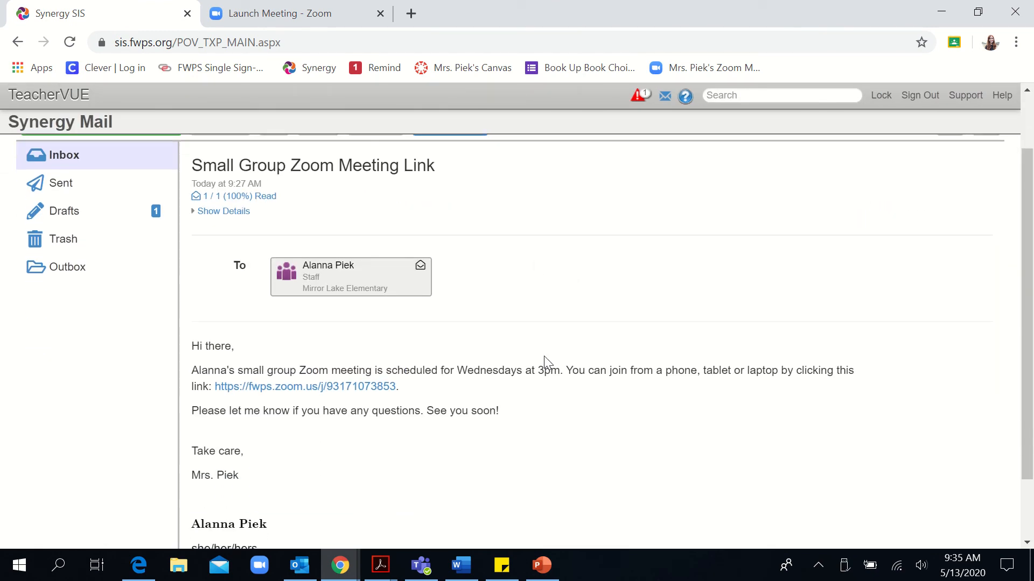
click(305, 387)
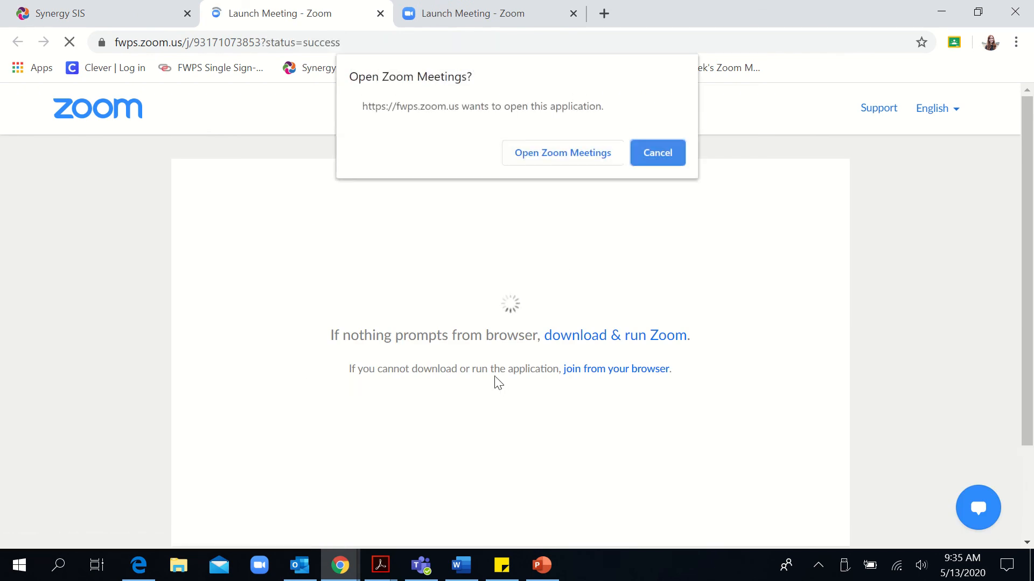
click(562, 152)
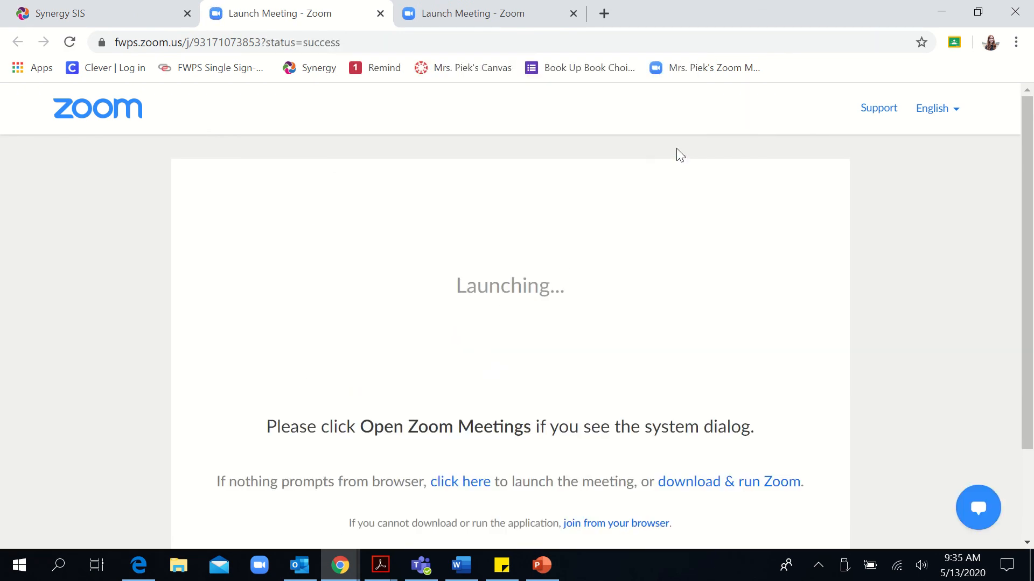
click(921, 42)
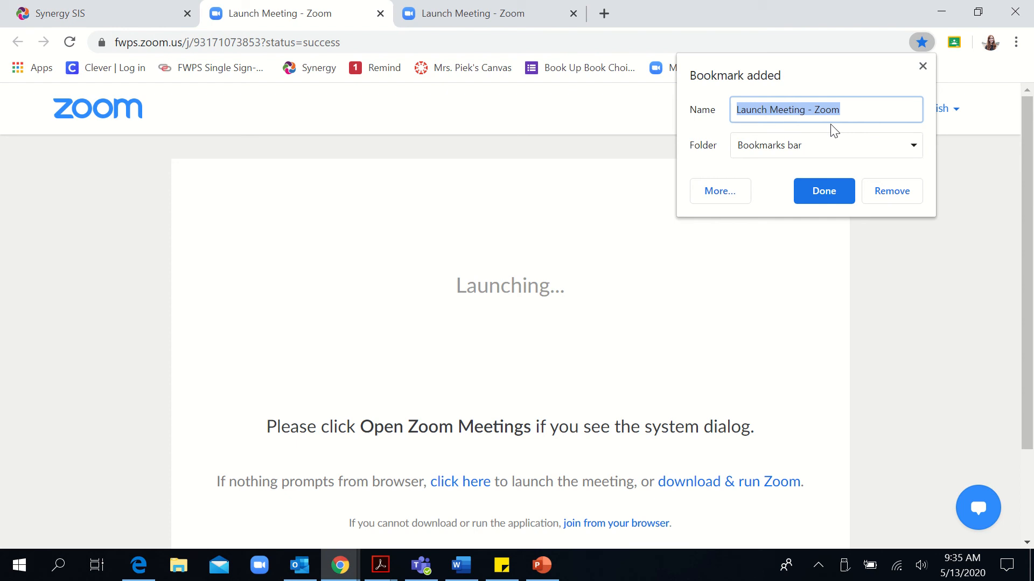
Name the bookmark 'Small Group Meeting - Wednesday 3pm' on the bookmarks bar and confirm it
text(Sma)
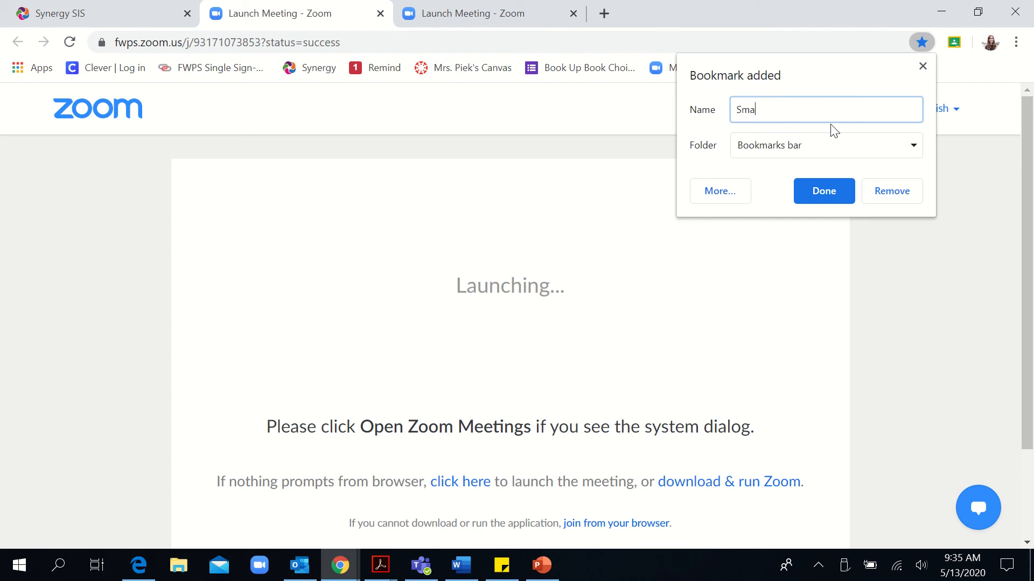
text(ll Group Meeting)
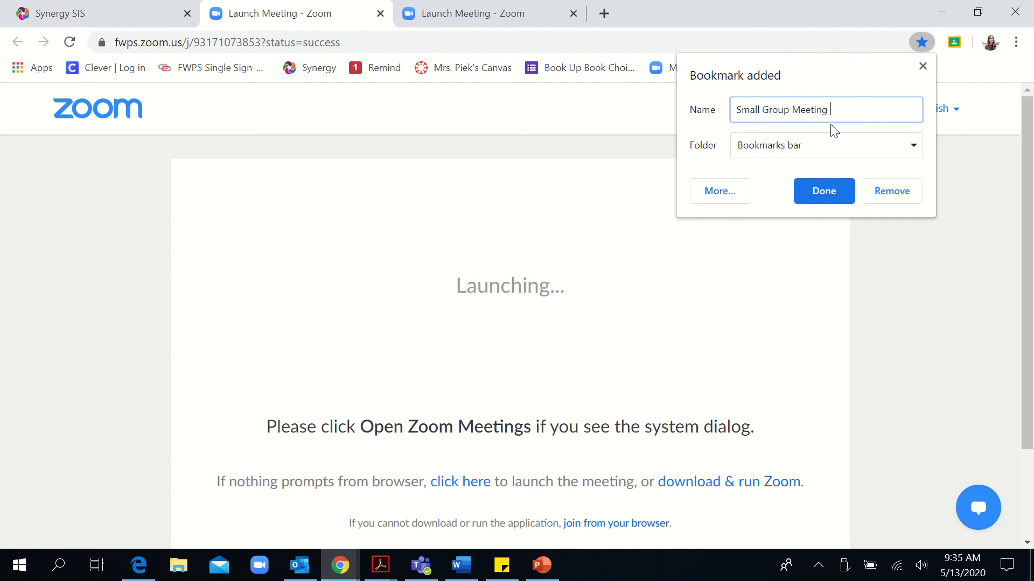
text(- Wedne)
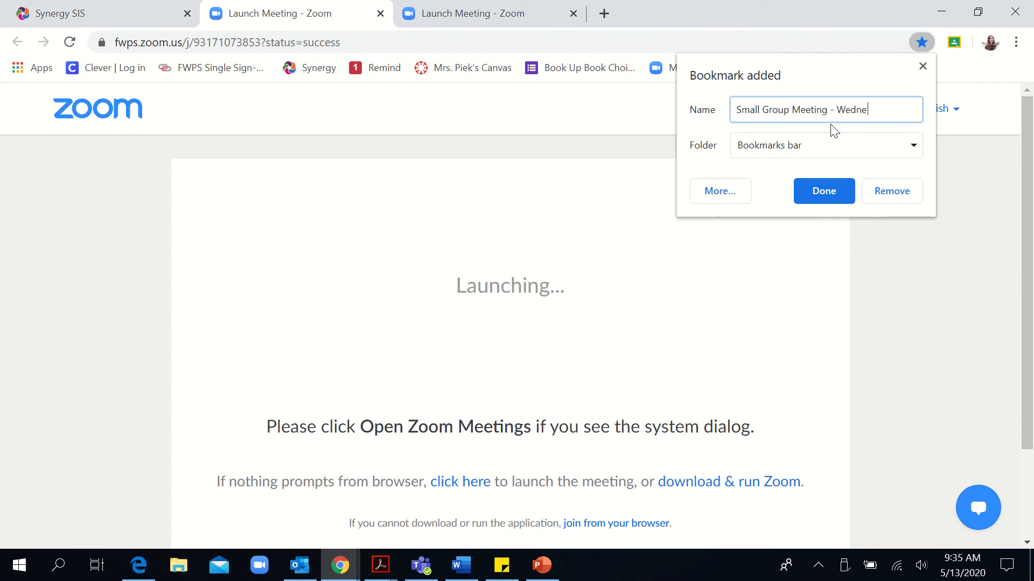
text(sday 3p)
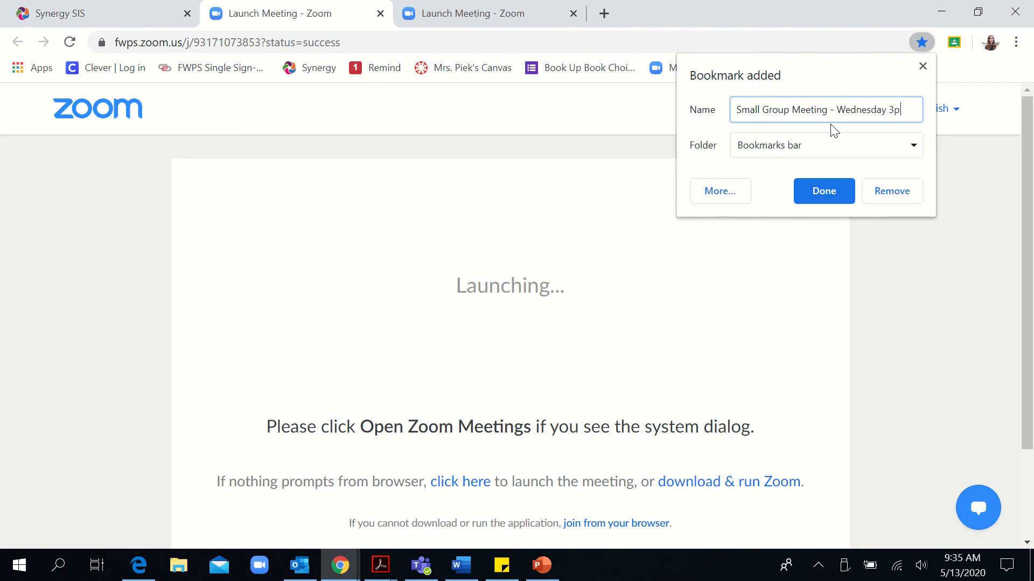
text(m)
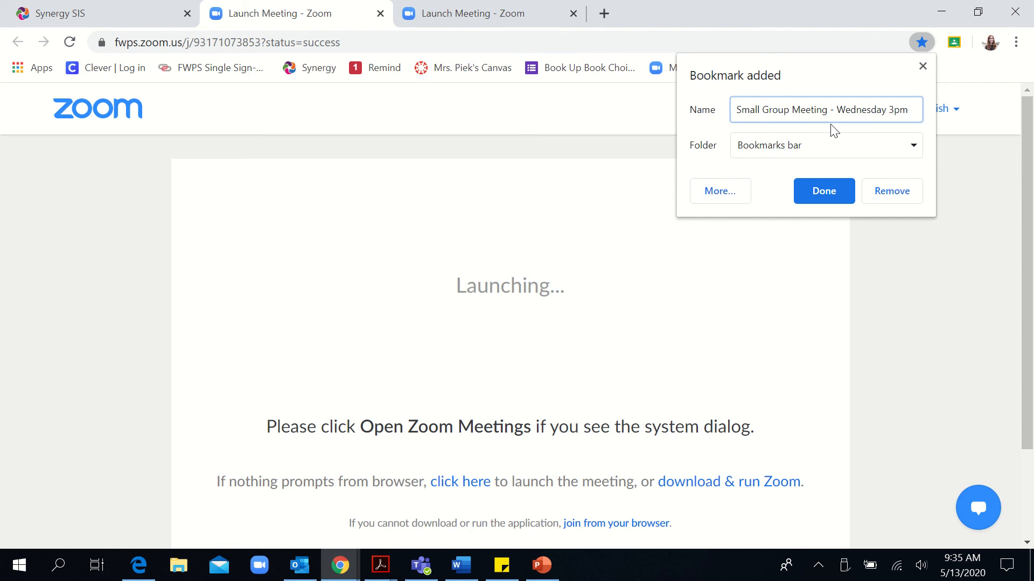
click(824, 191)
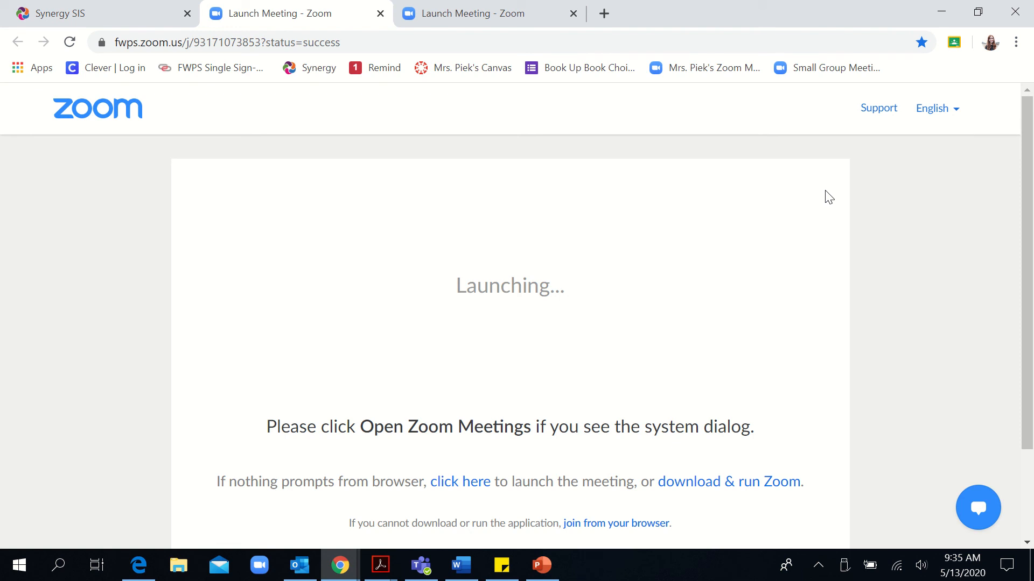
mouse_move(834, 68)
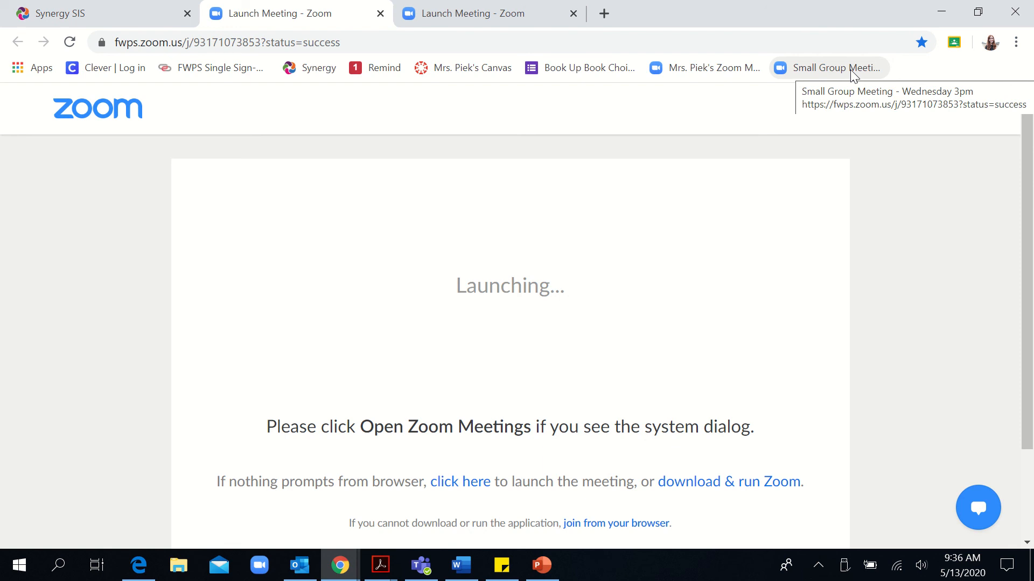
mouse_move(782, 82)
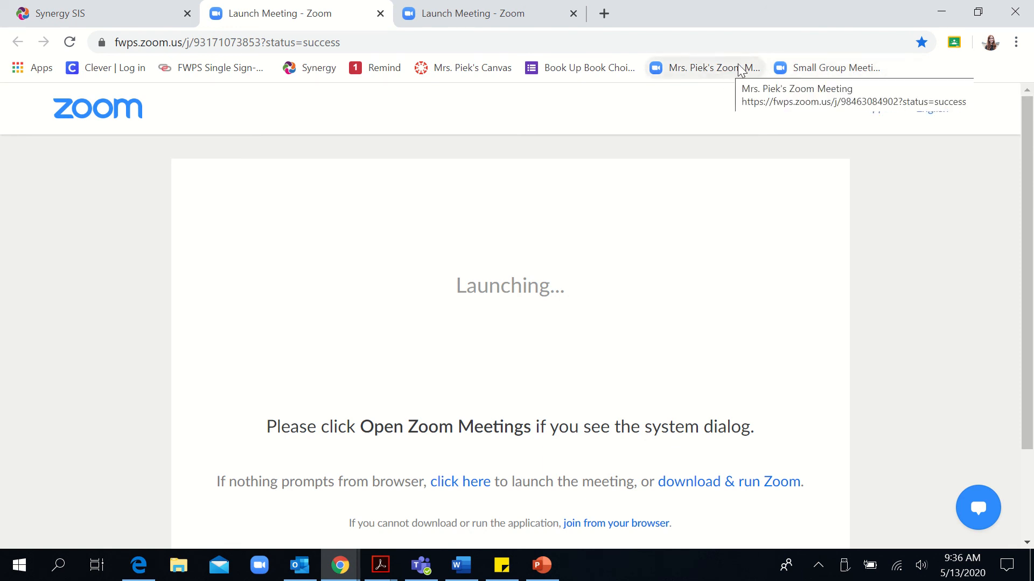
mouse_move(818, 68)
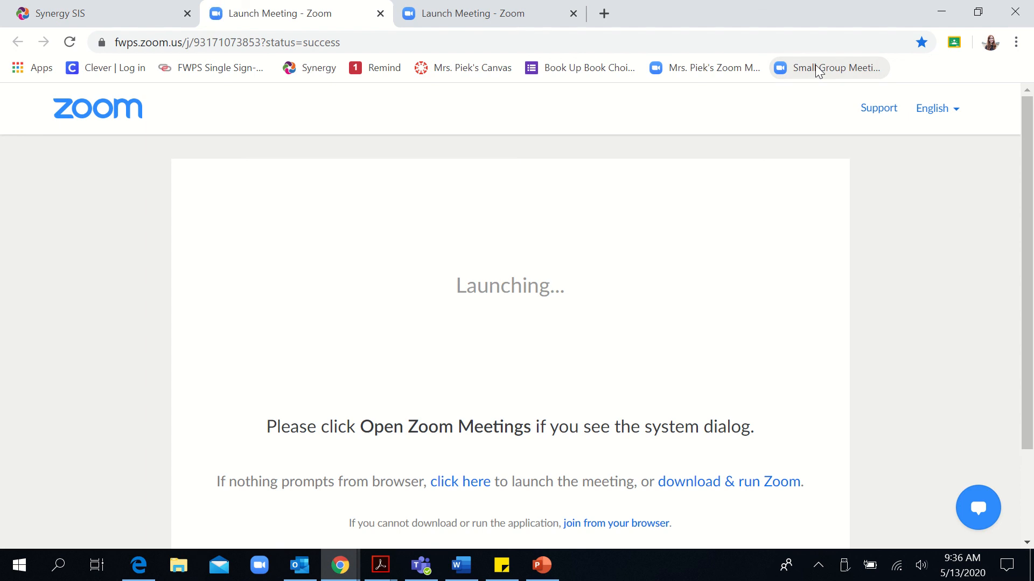
mouse_move(472, 297)
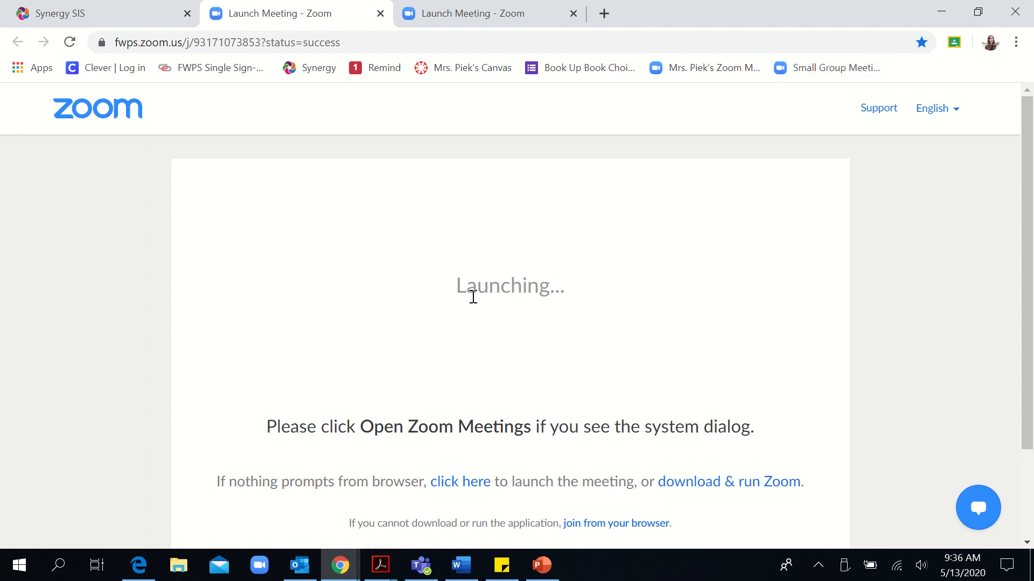
scroll(down, 3)
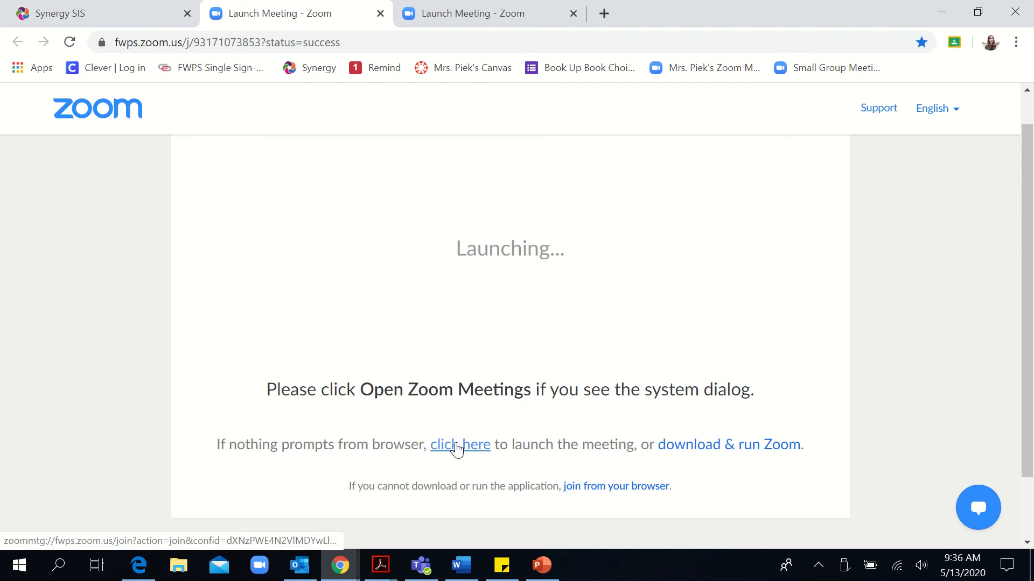
click(460, 445)
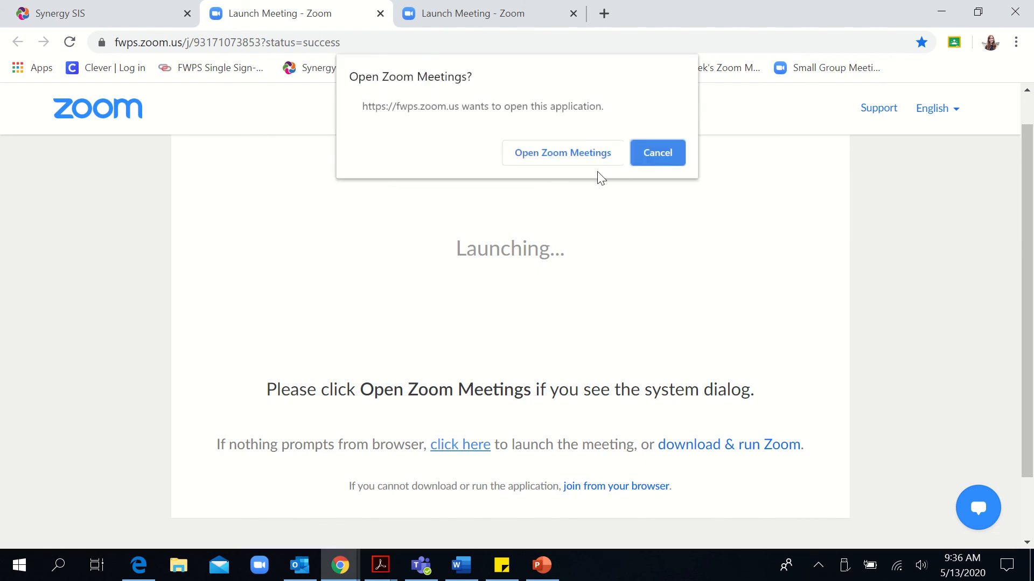
mouse_move(562, 152)
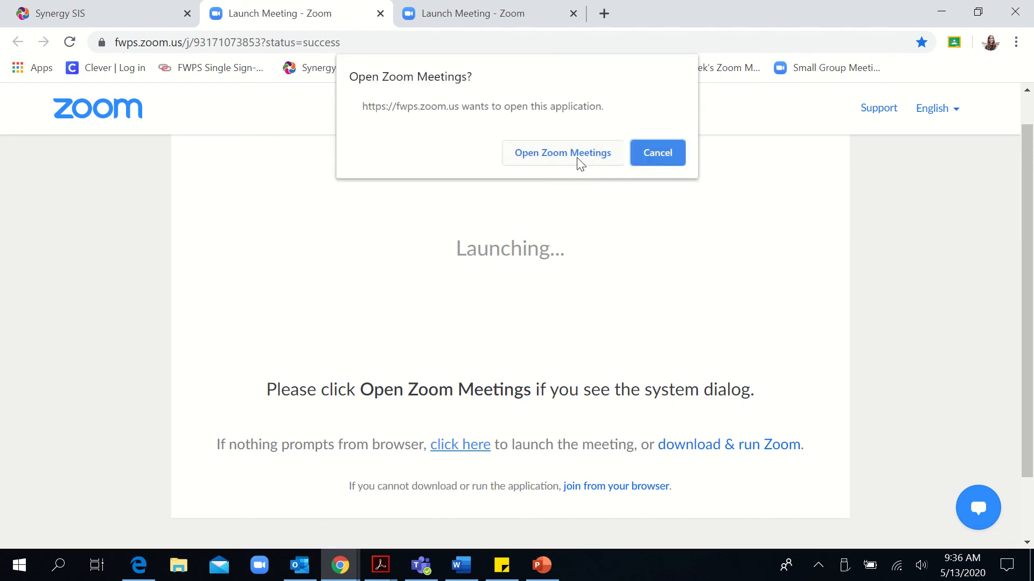
click(561, 152)
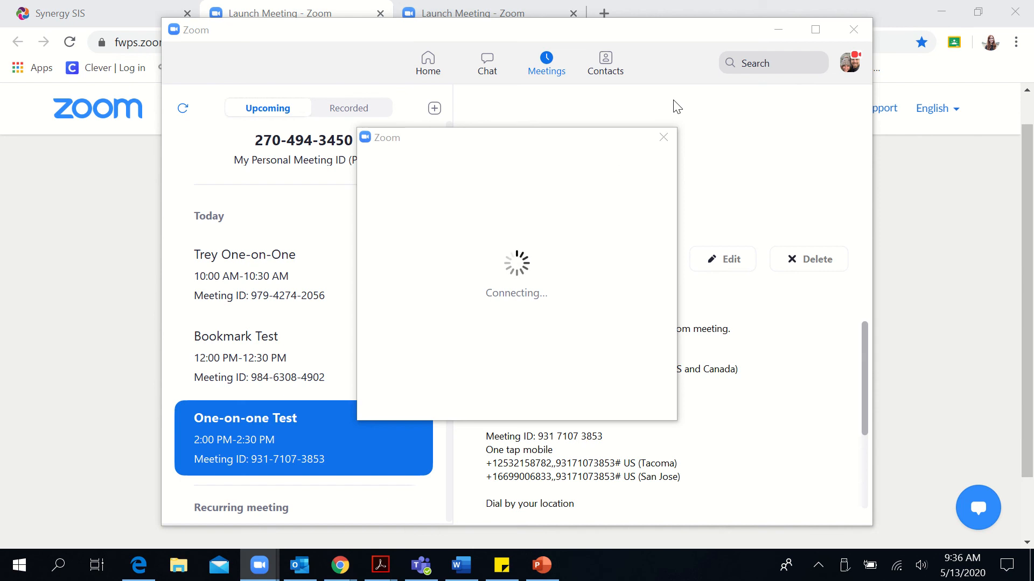